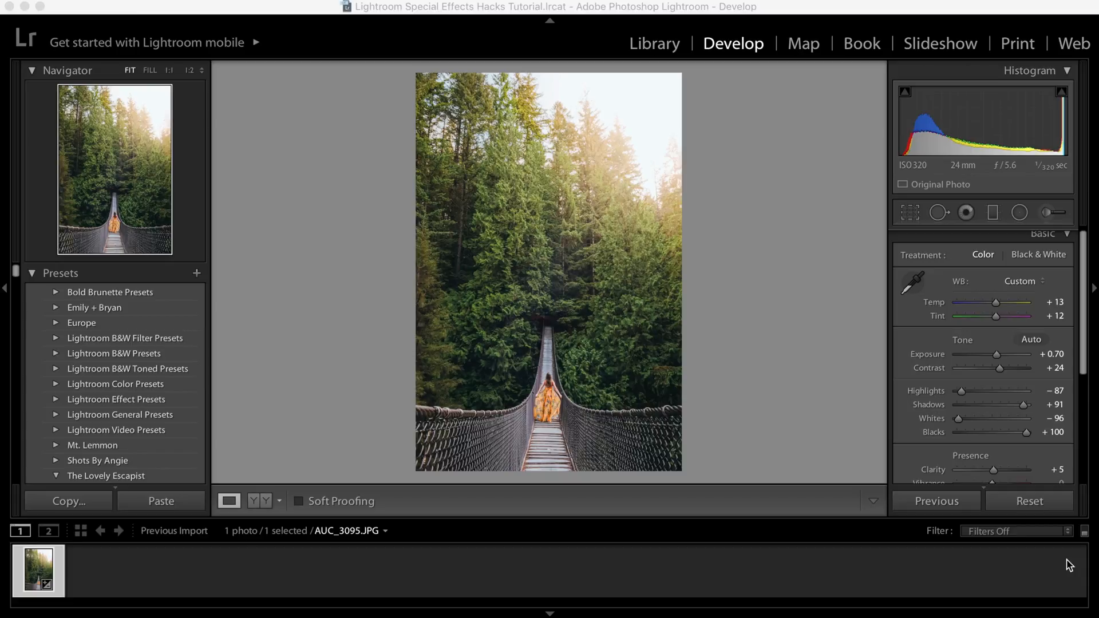
Step: Select the existing sun flare adjustment pin at the top right and delete it
click(1049, 213)
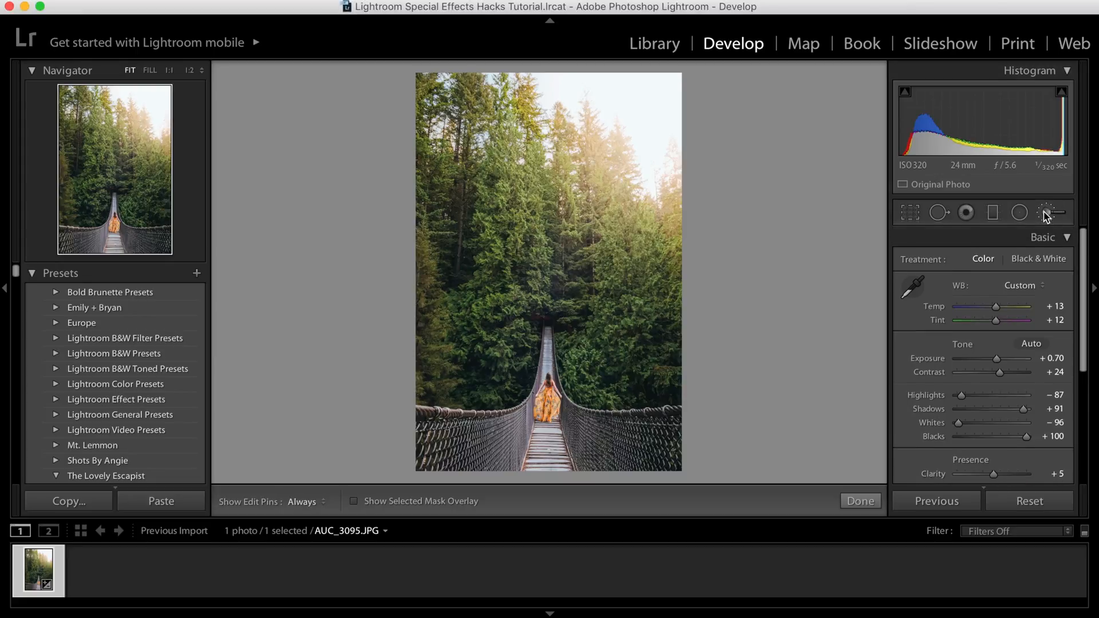
click(1046, 211)
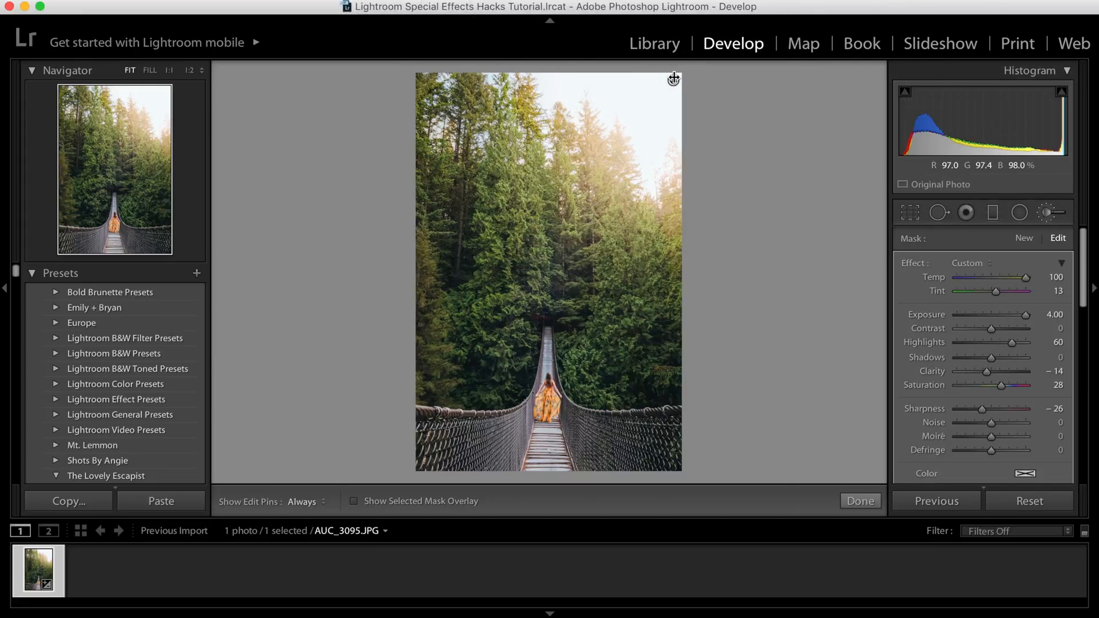
click(1022, 238)
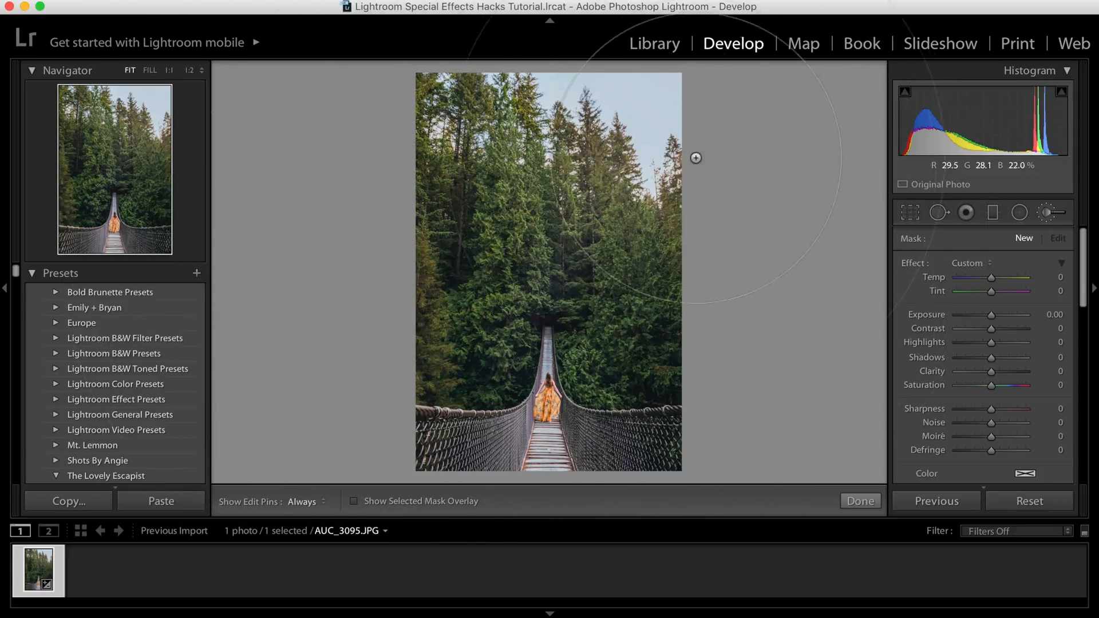
mouse_move(664, 92)
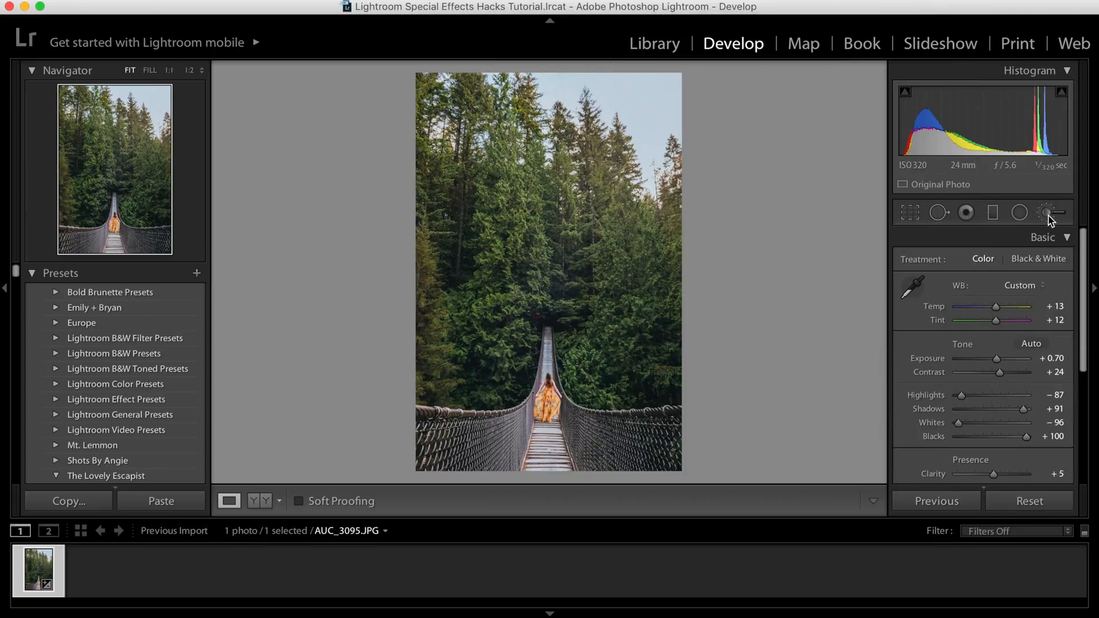
Step: Start a new Adjustment Brush with Size 65.5, Feather 100, Flow 100, Density 100
click(1046, 211)
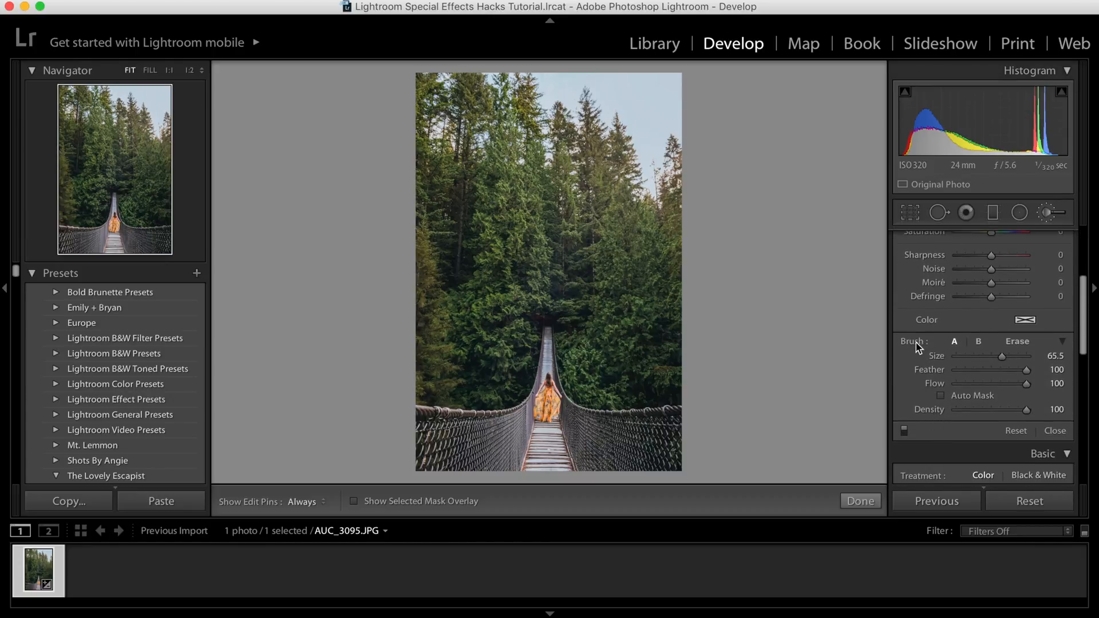
mouse_move(939, 387)
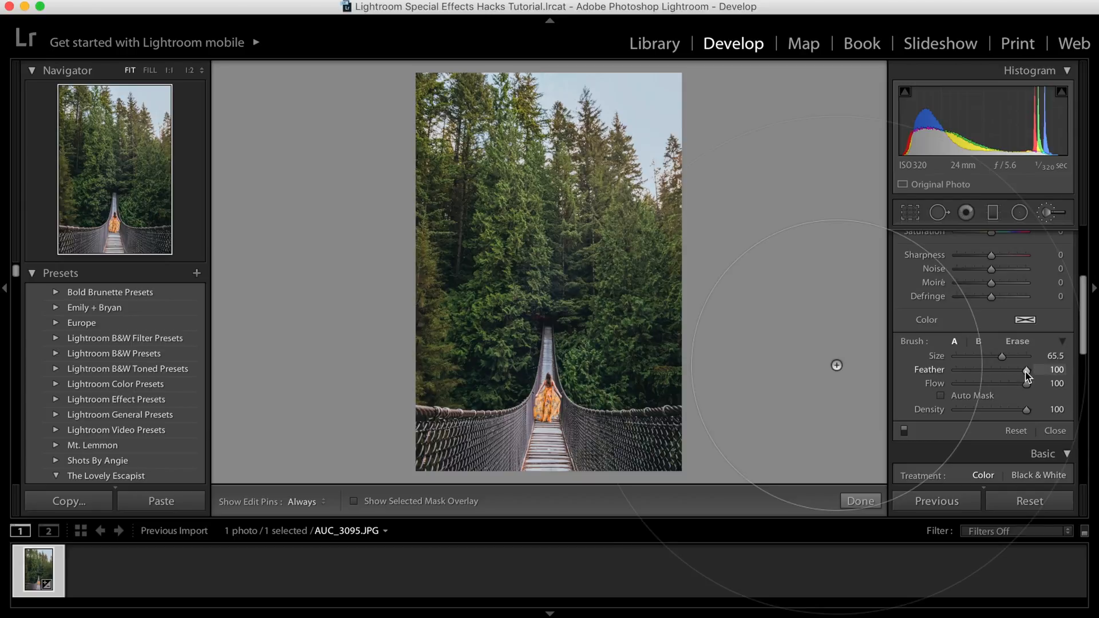
mouse_move(998, 376)
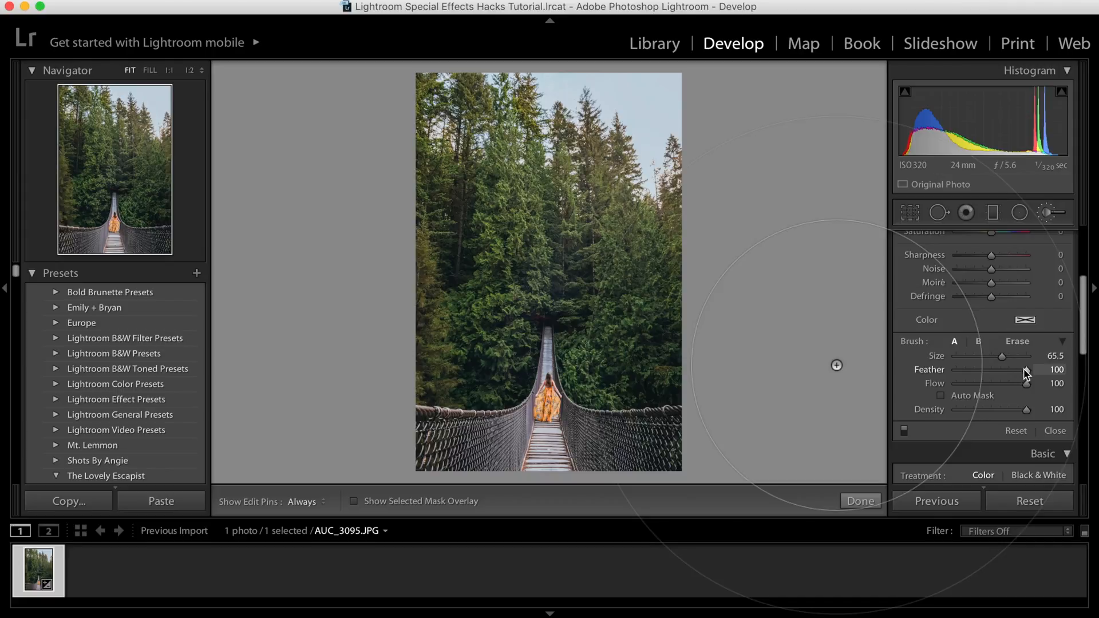
mouse_move(885, 331)
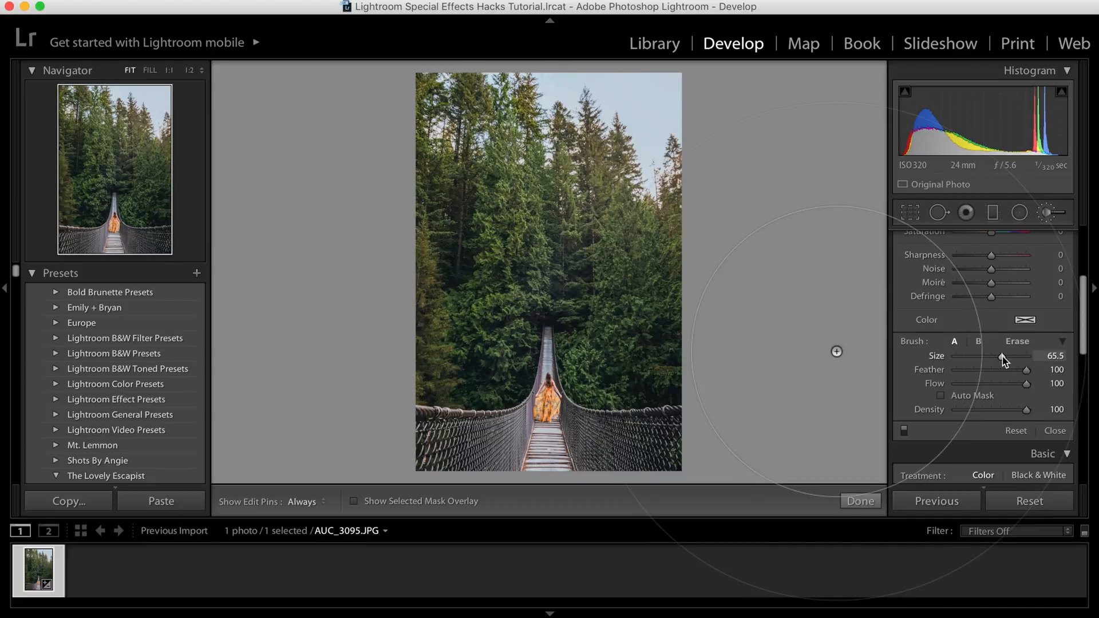
Step: Enlarge the brush by scrolling before painting the top-right corner
scroll(up, 3)
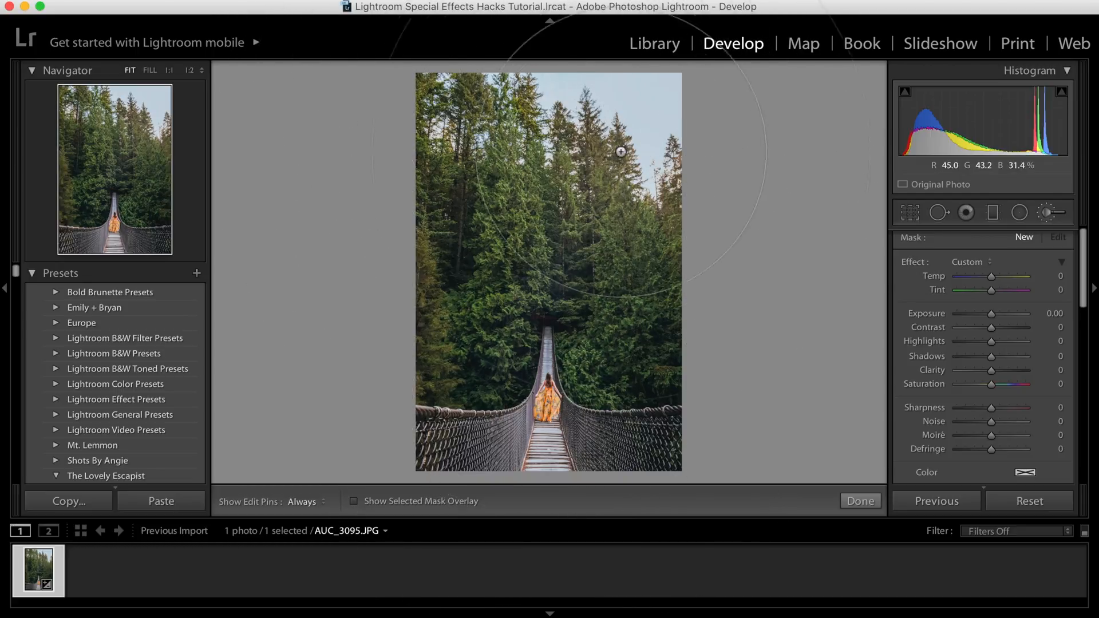
mouse_move(677, 68)
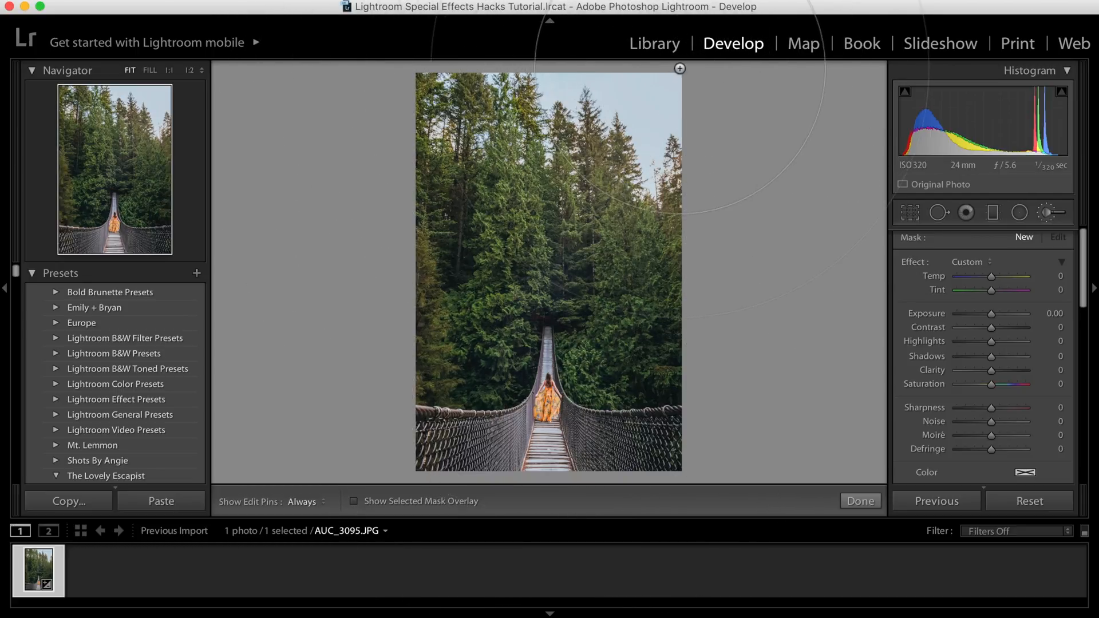
mouse_move(649, 105)
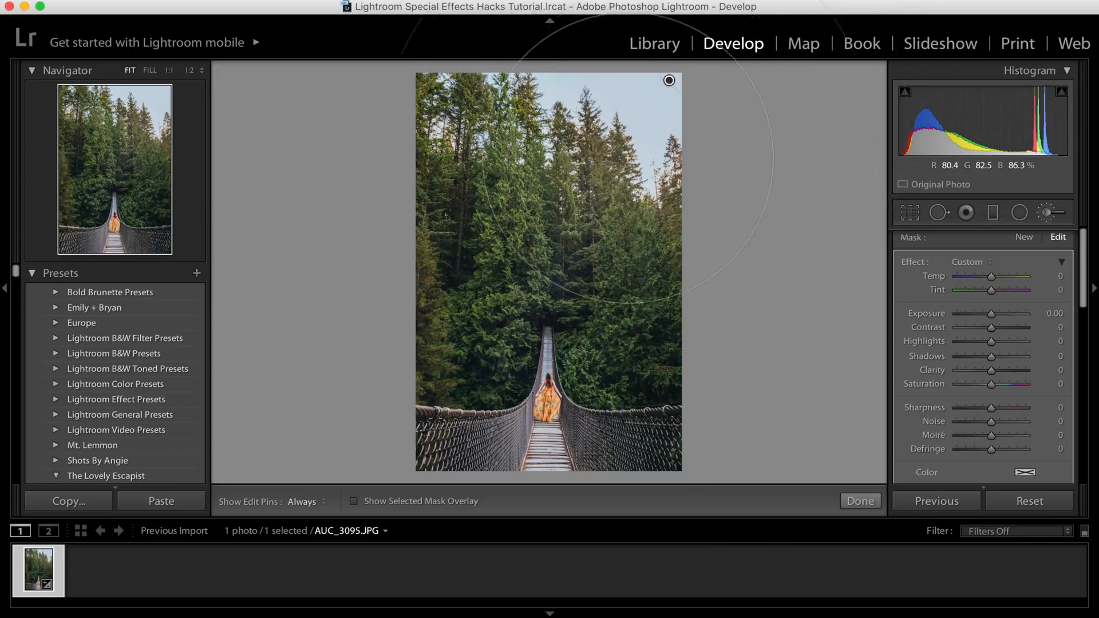
mouse_move(1006, 323)
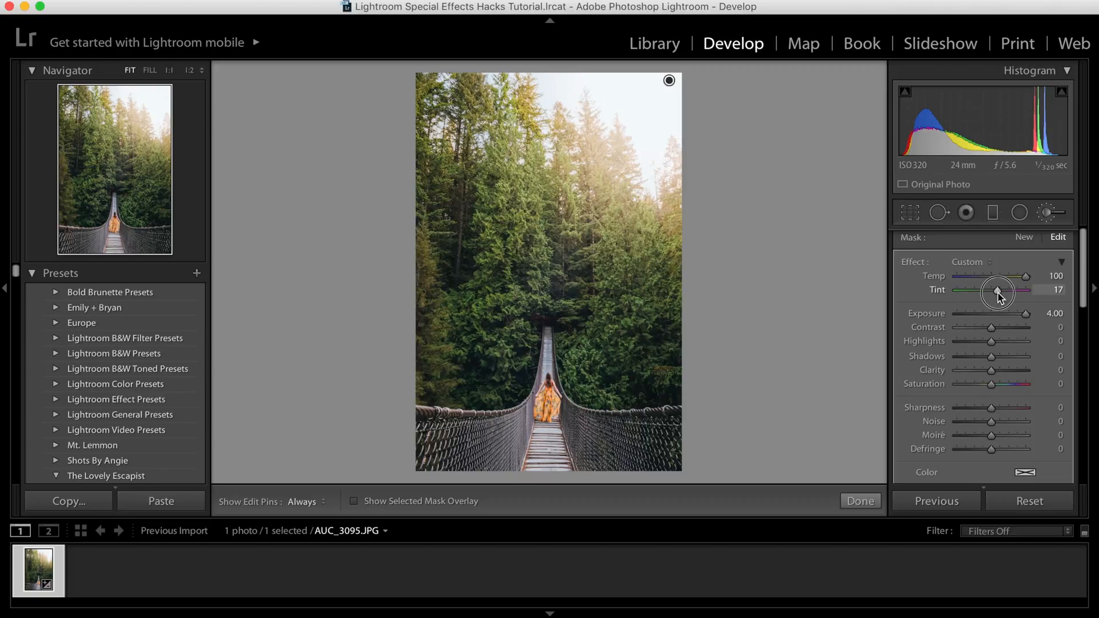
mouse_move(998, 318)
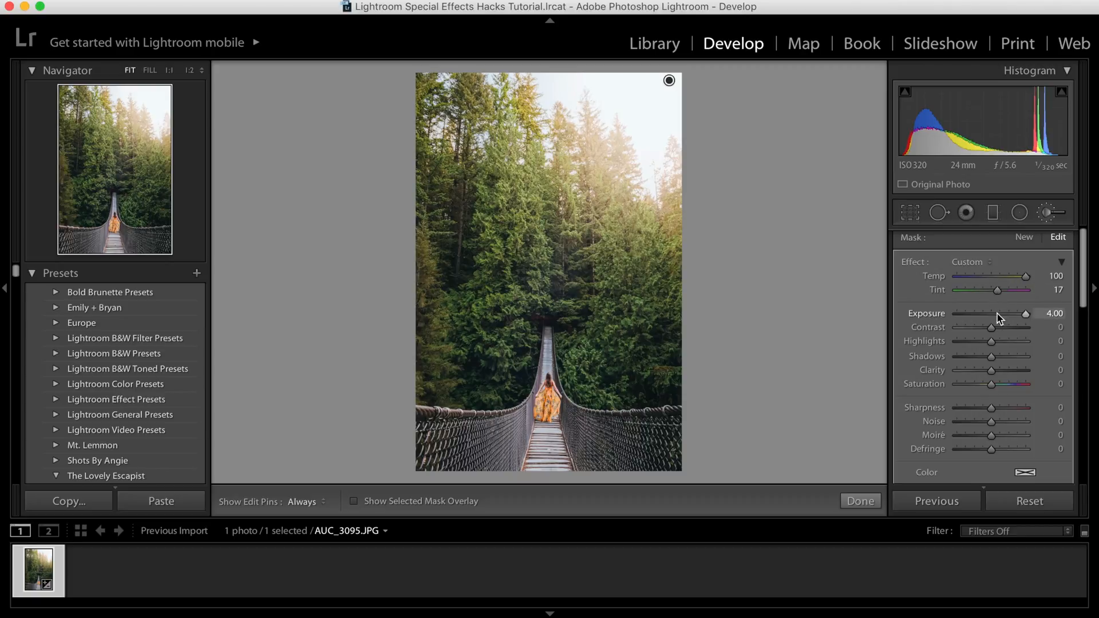